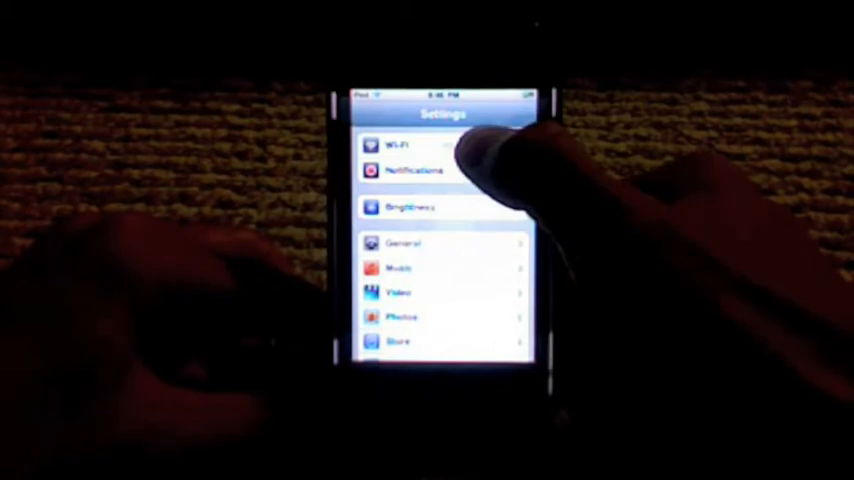
Step: View the connected Wi-Fi network's details to read the iPod's IP address
click(410, 144)
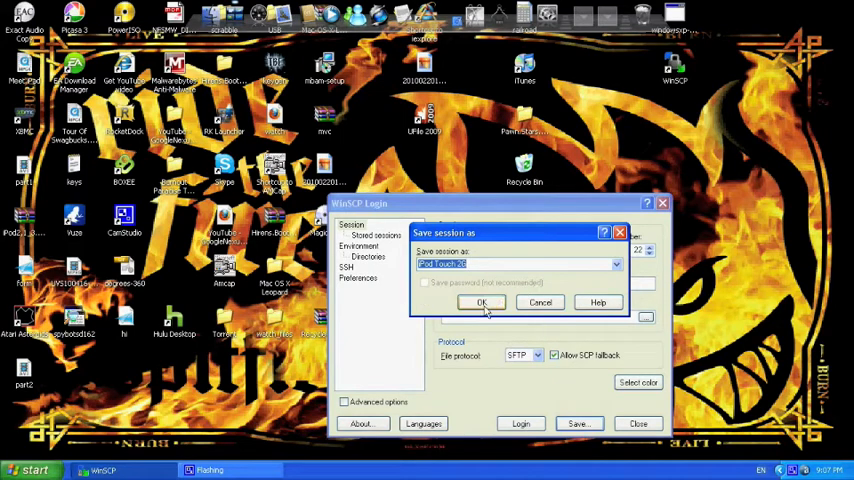
Step: Save the WinSCP session under the name 'iPod Touch 2G'
click(482, 302)
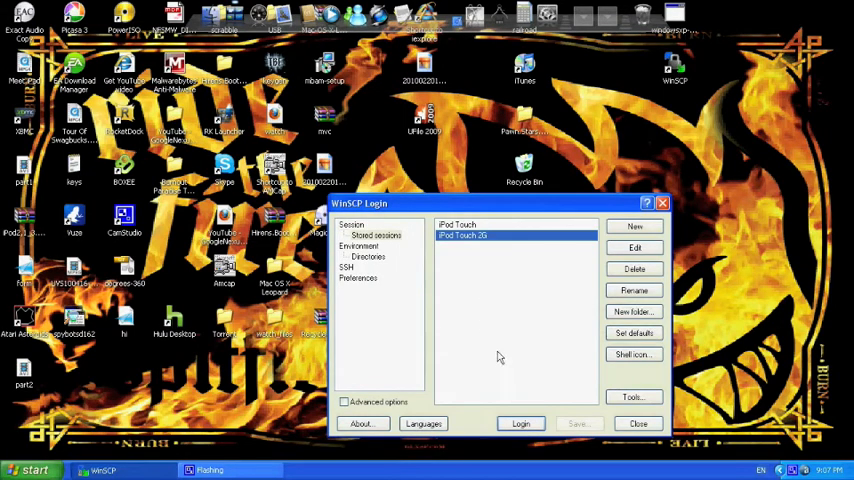